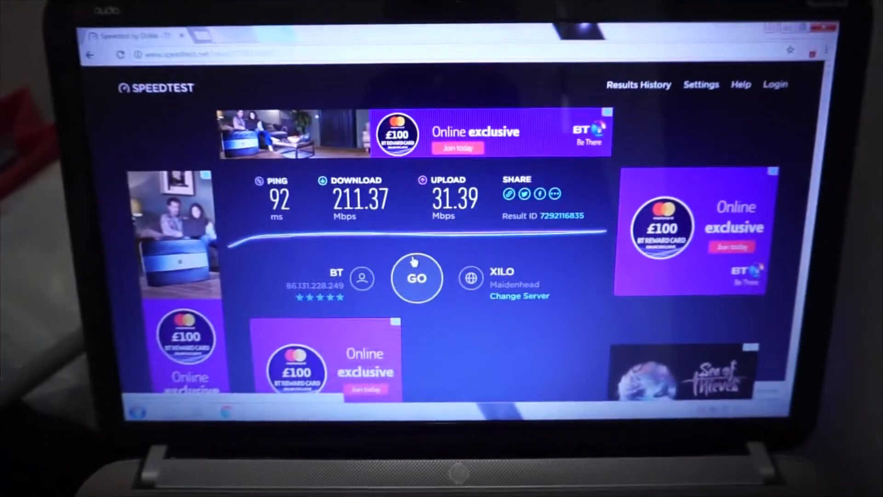
# Step: Launch a fresh speed test with GO, replacing the 92 ms / 211.37 / 31.39 Mbps results
pyautogui.click(417, 279)
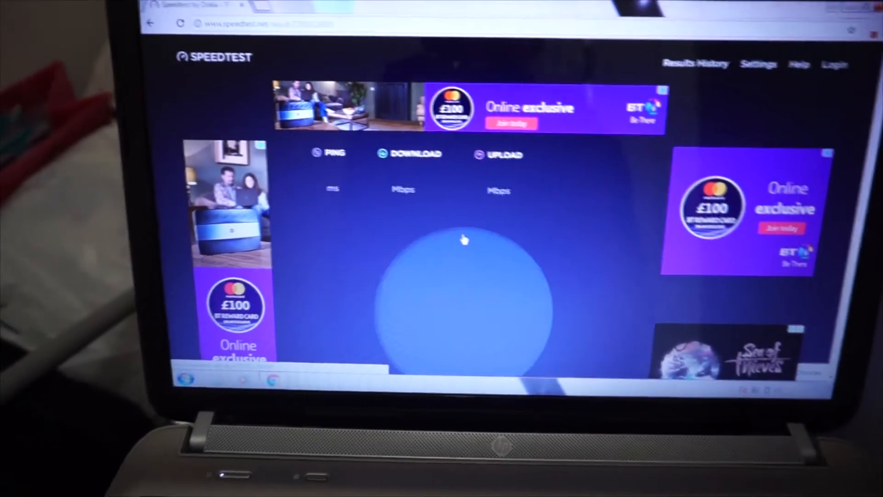